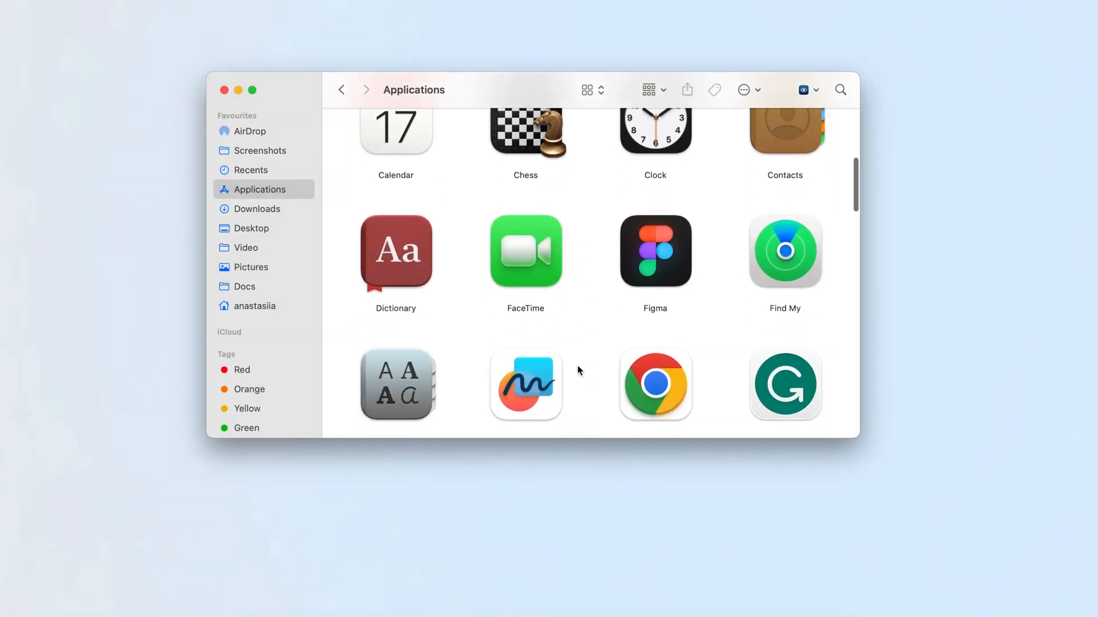
Show the pending Keynote, Numbers and Pages updates and start Update All
scroll("down", 3)
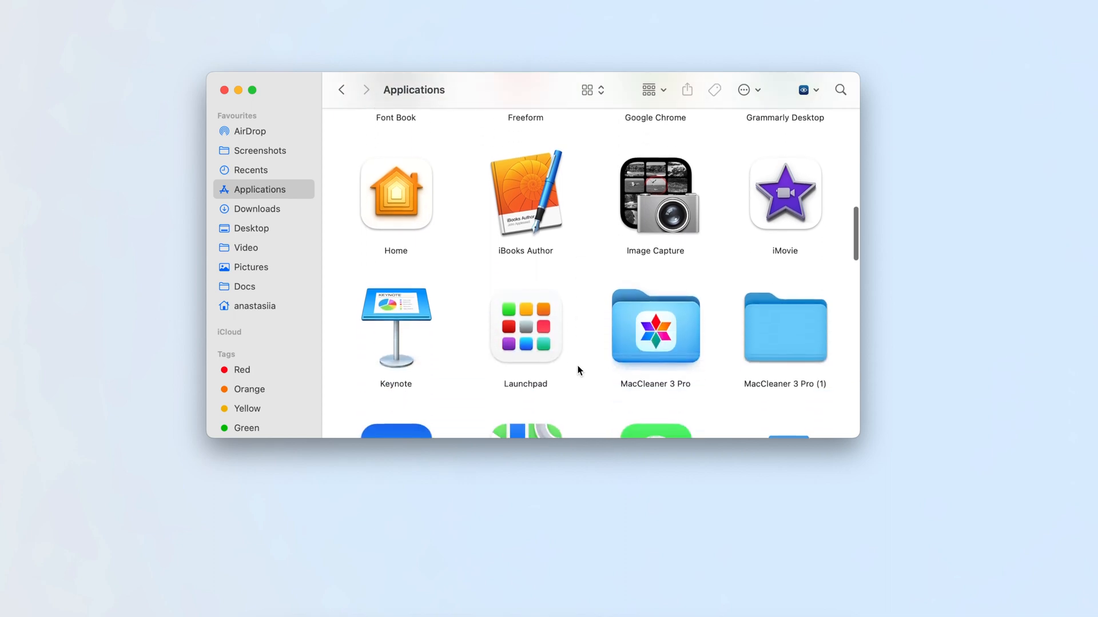
scroll("down", 3)
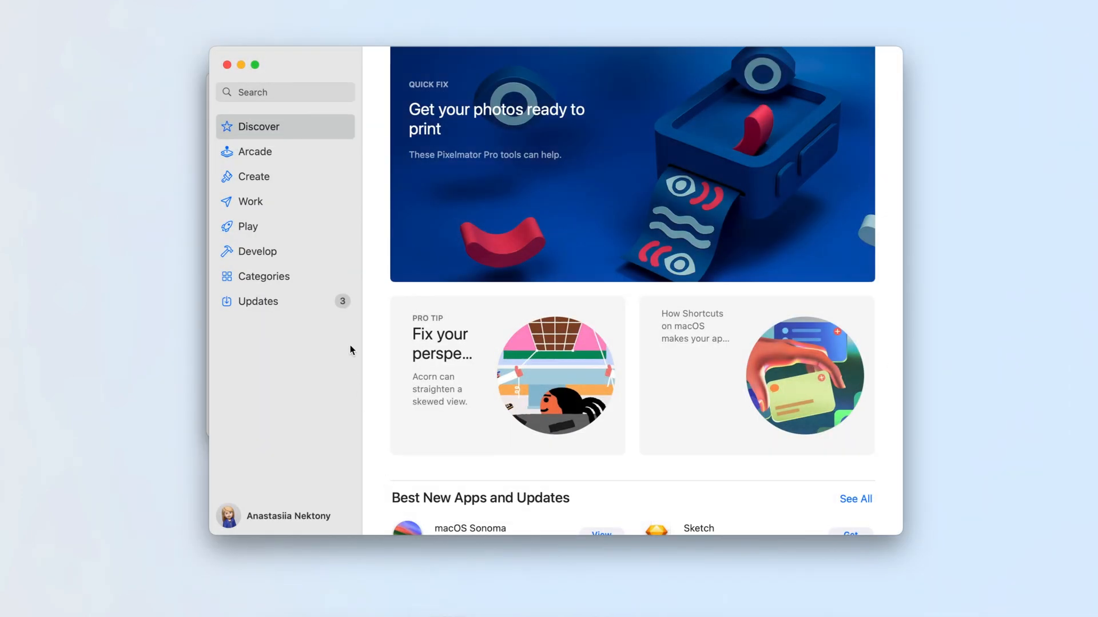
left_click(257, 301)
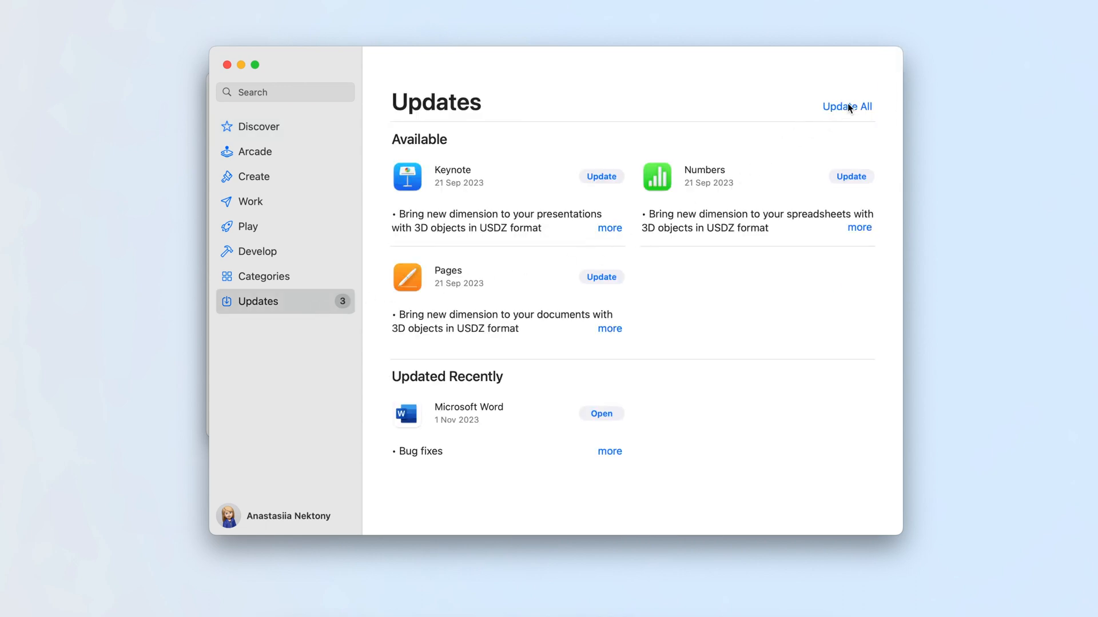
left_click(846, 106)
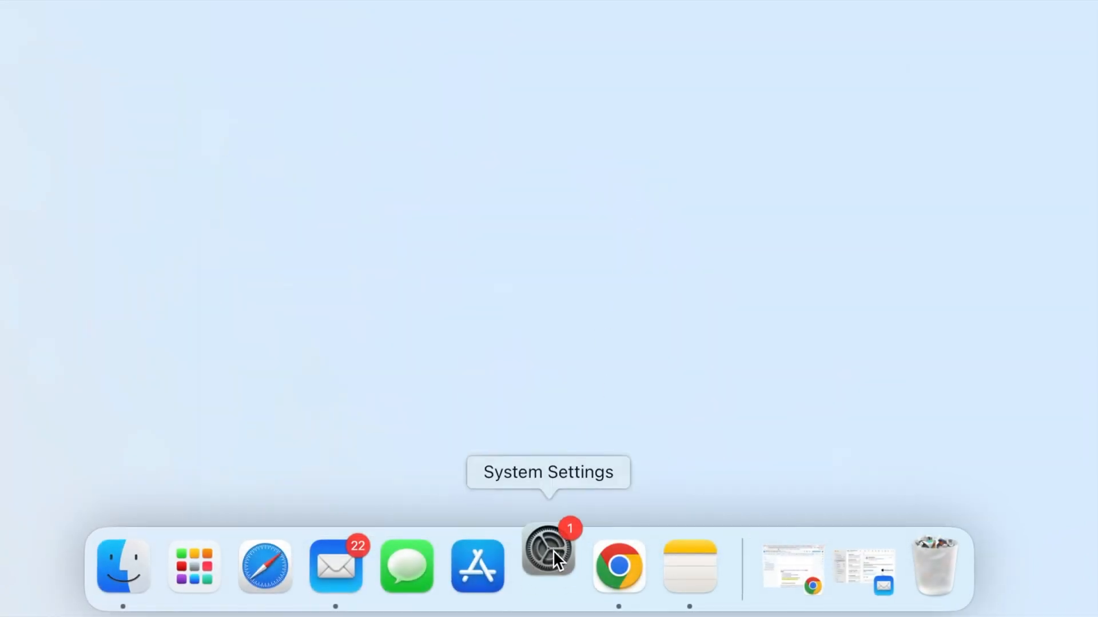
Reach General > Software Update showing macOS Sonoma 14.1.1 available
left_click(548, 566)
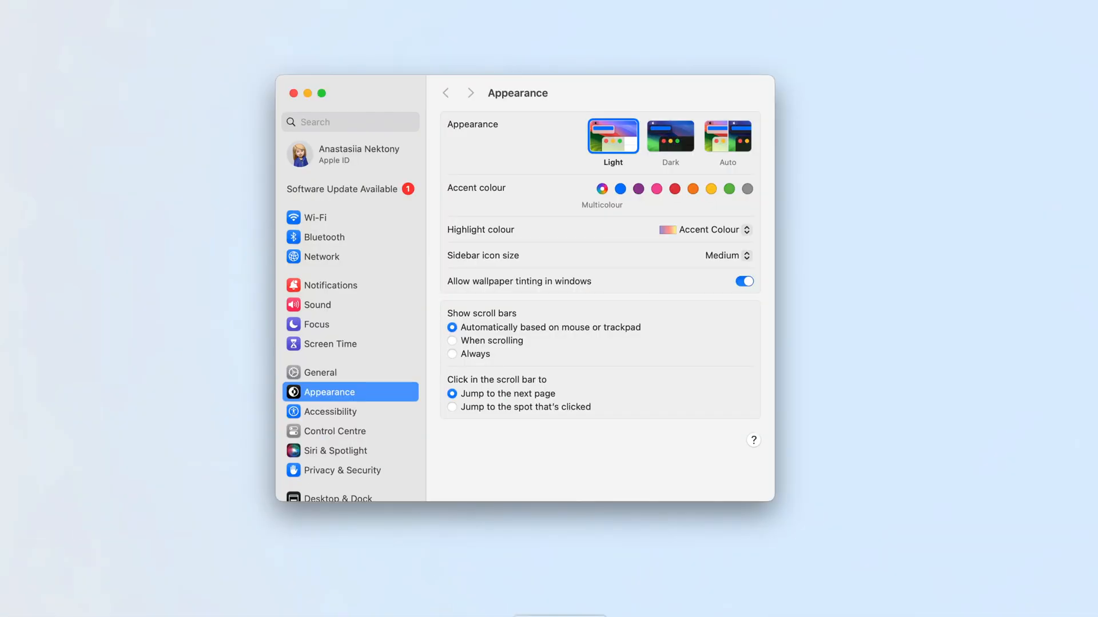
left_click(320, 372)
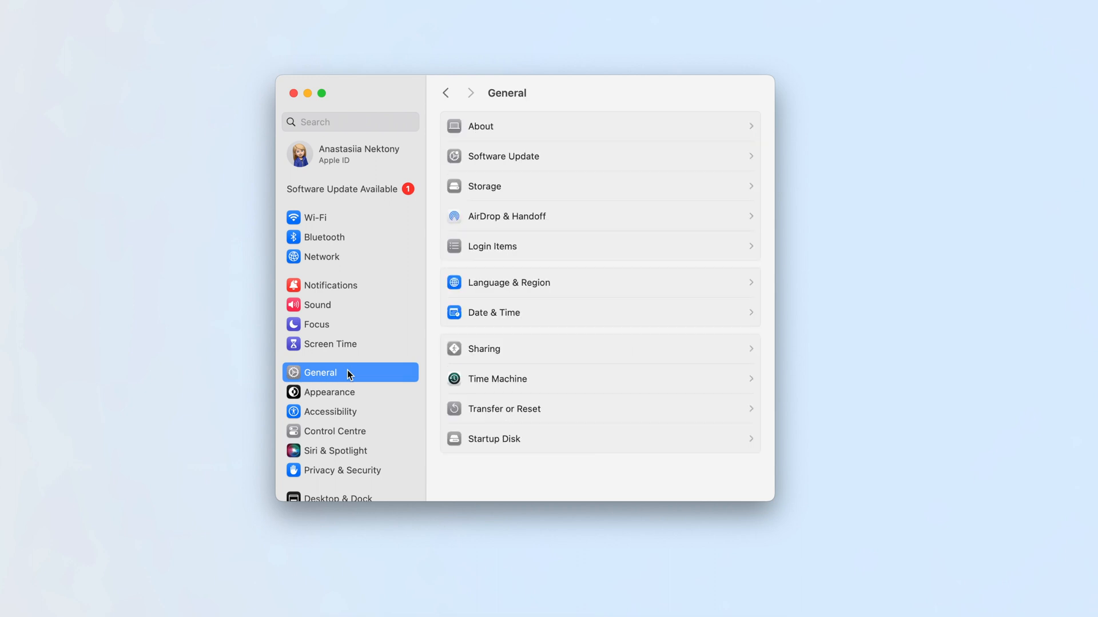
mouse_move(553, 160)
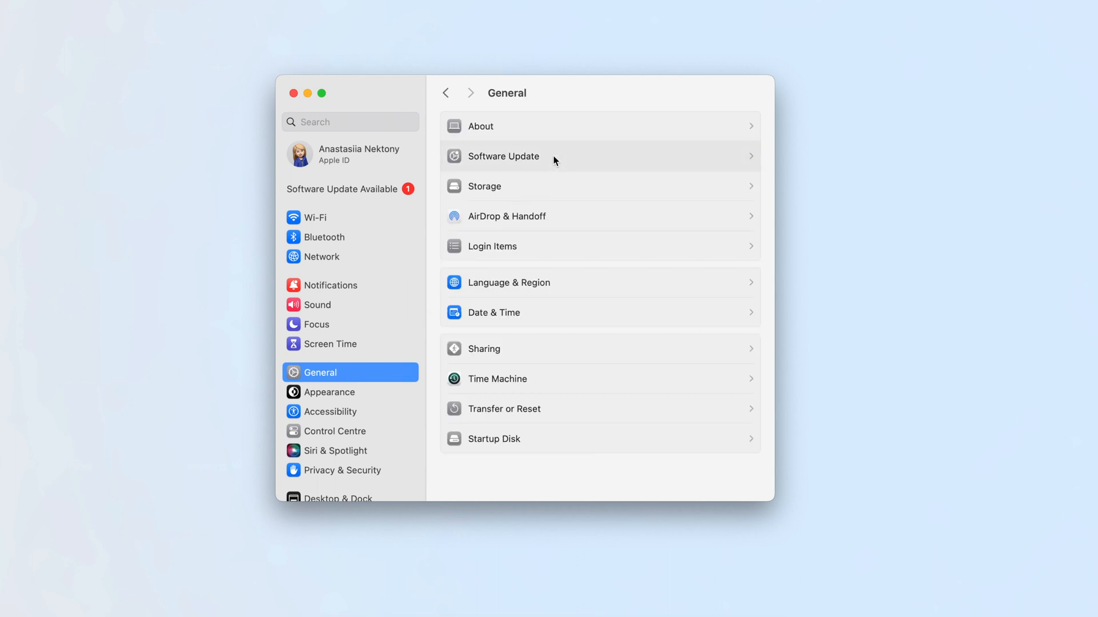
left_click(503, 157)
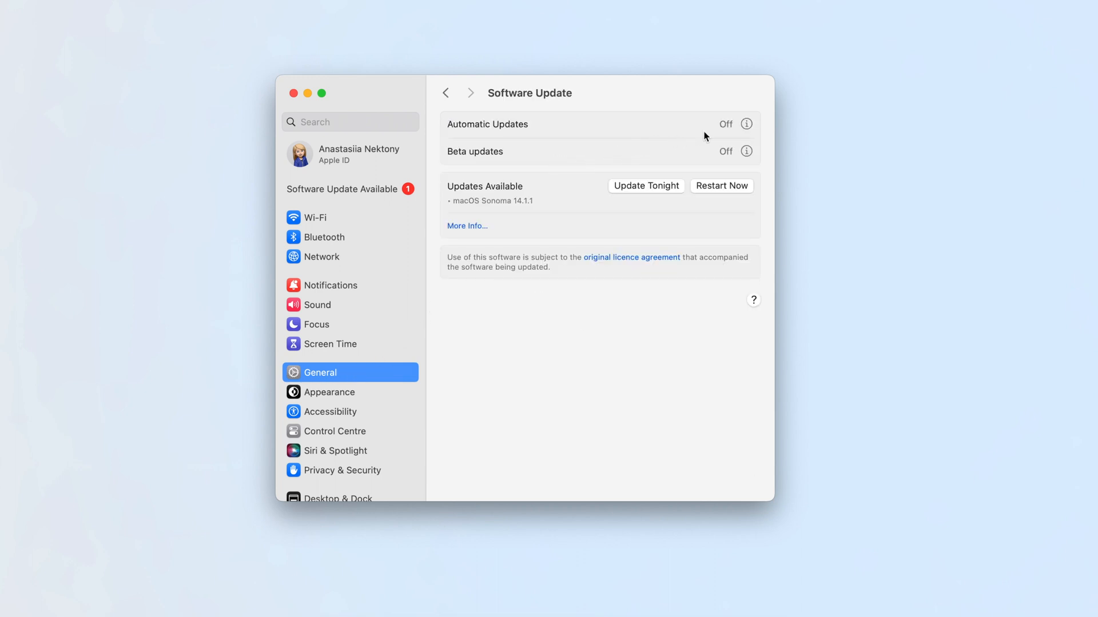
left_click(746, 124)
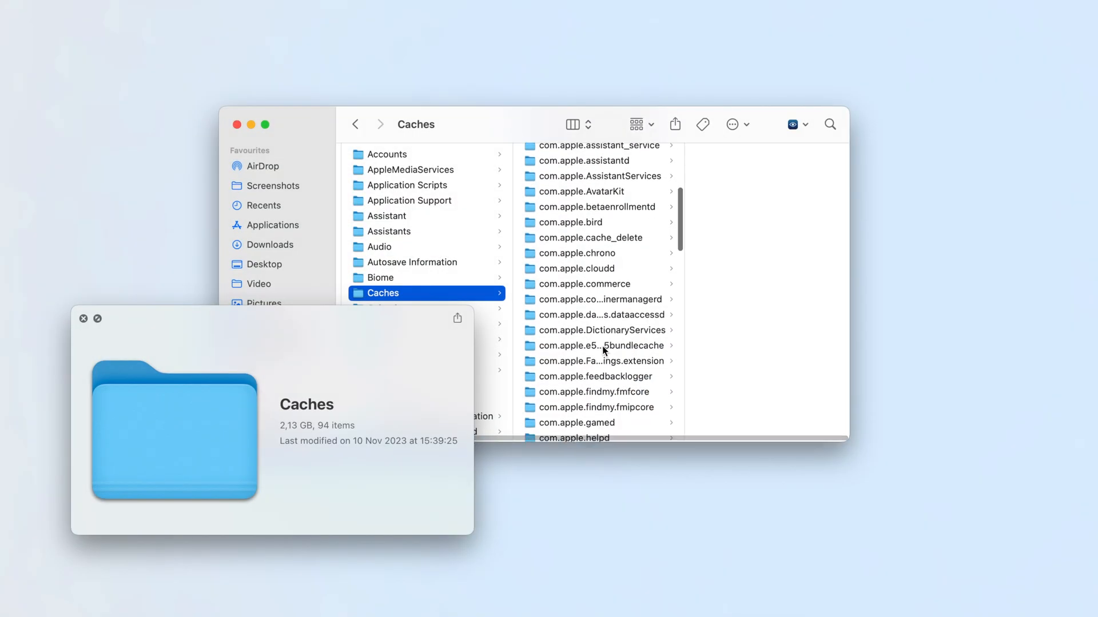
Scroll through the Caches folder contents (2,13 GB, 94 items)
scroll("down", 3)
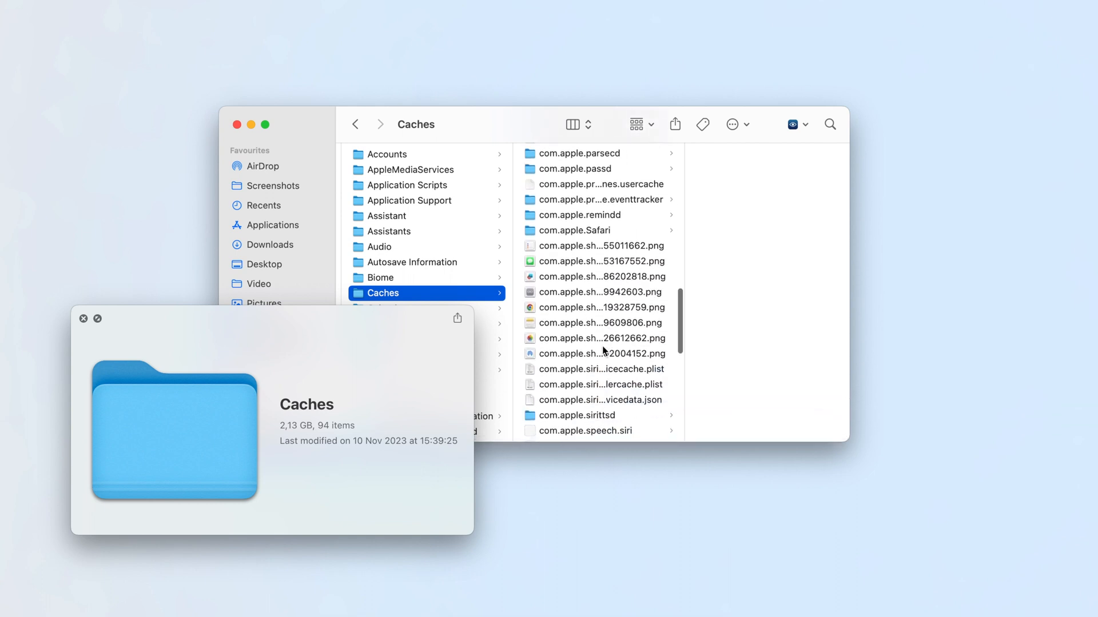
scroll("down", 3)
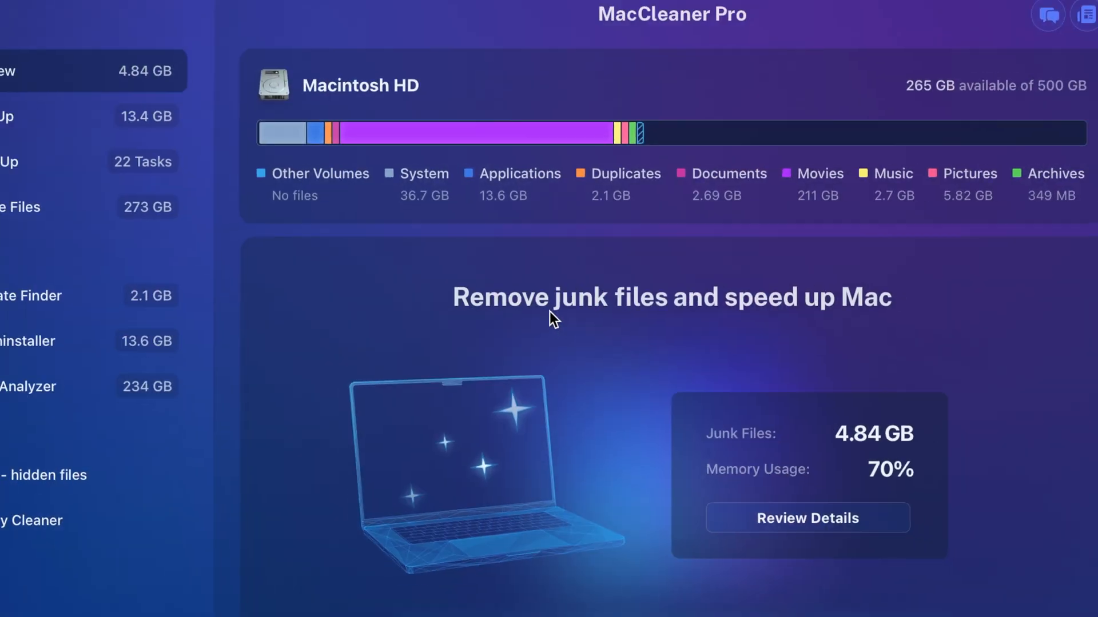
Review the MacCleaner Pro overview, then show Activity Monitor's Memory view (9.15 GB of 16 GB used)
left_click(36, 161)
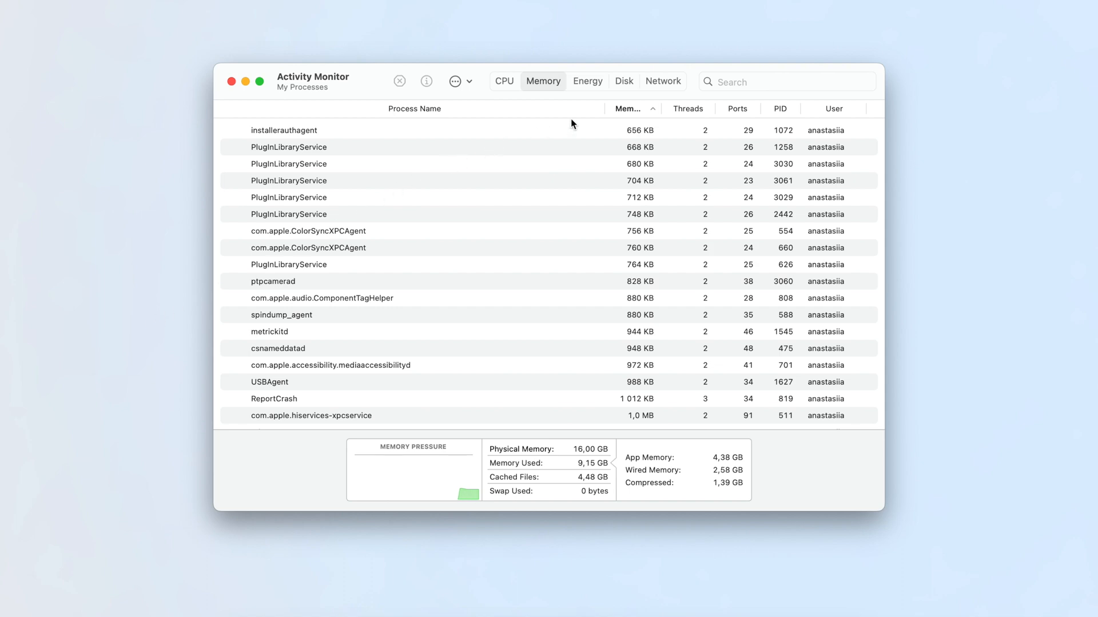
left_click(628, 109)
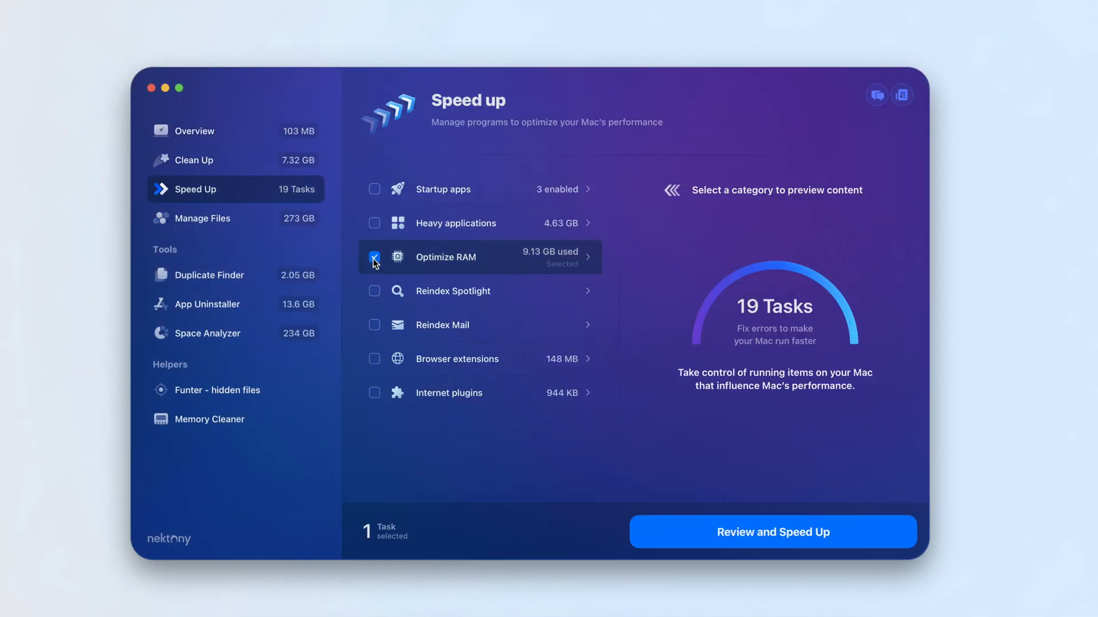
Tick the Optimize RAM task in Speed Up
left_click(772, 532)
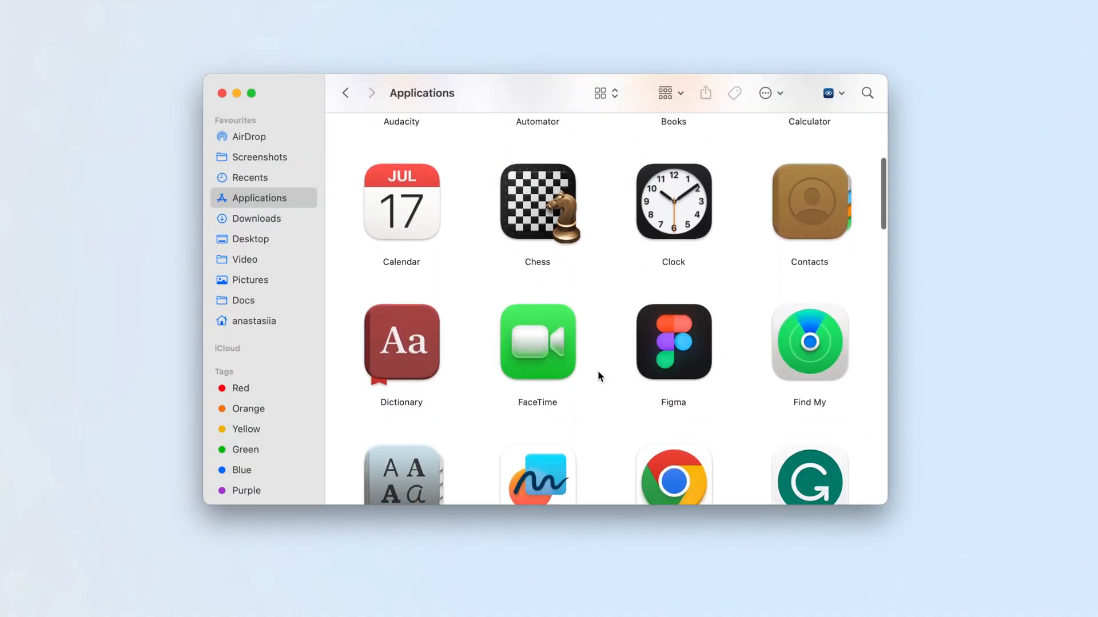
Scroll the Applications folder to Microsoft Word and bring up its context menu
scroll("down", 3)
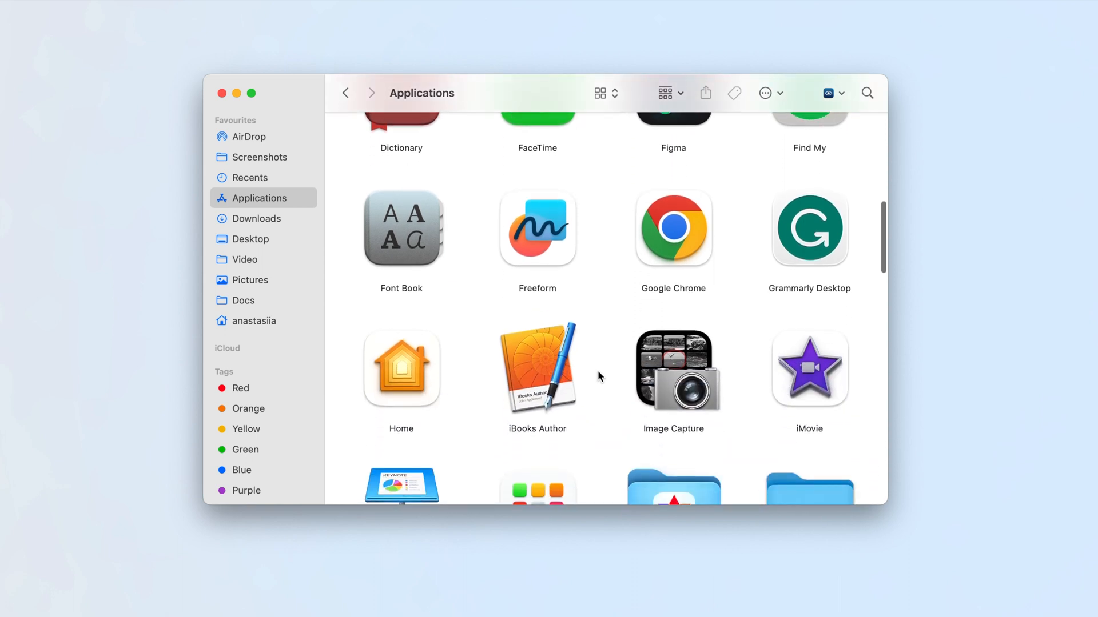
scroll("down", 3)
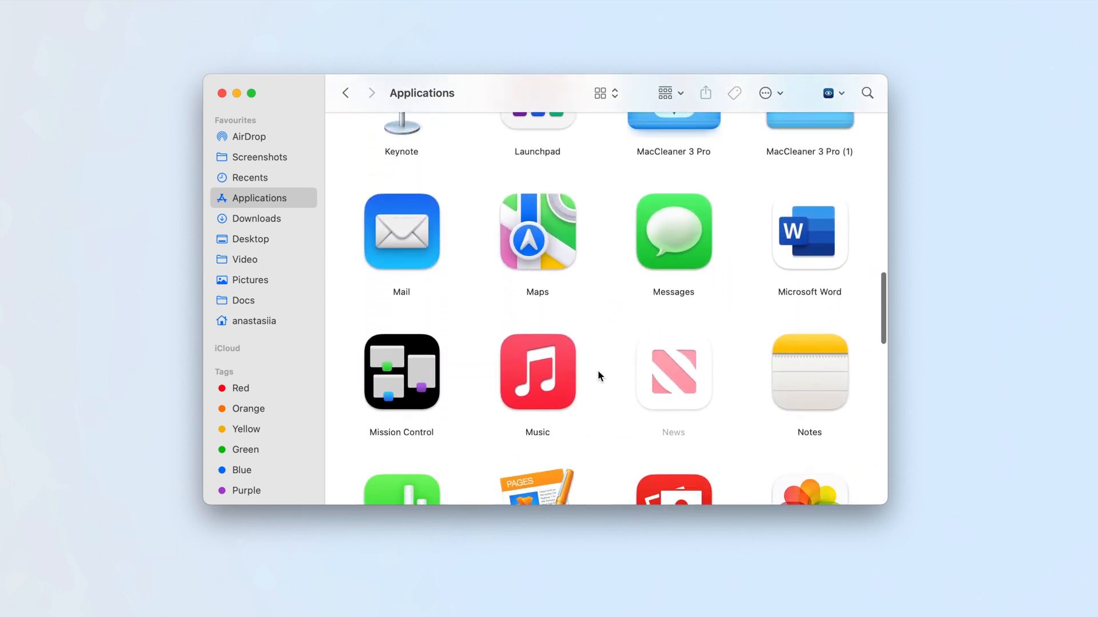
scroll("down", 3)
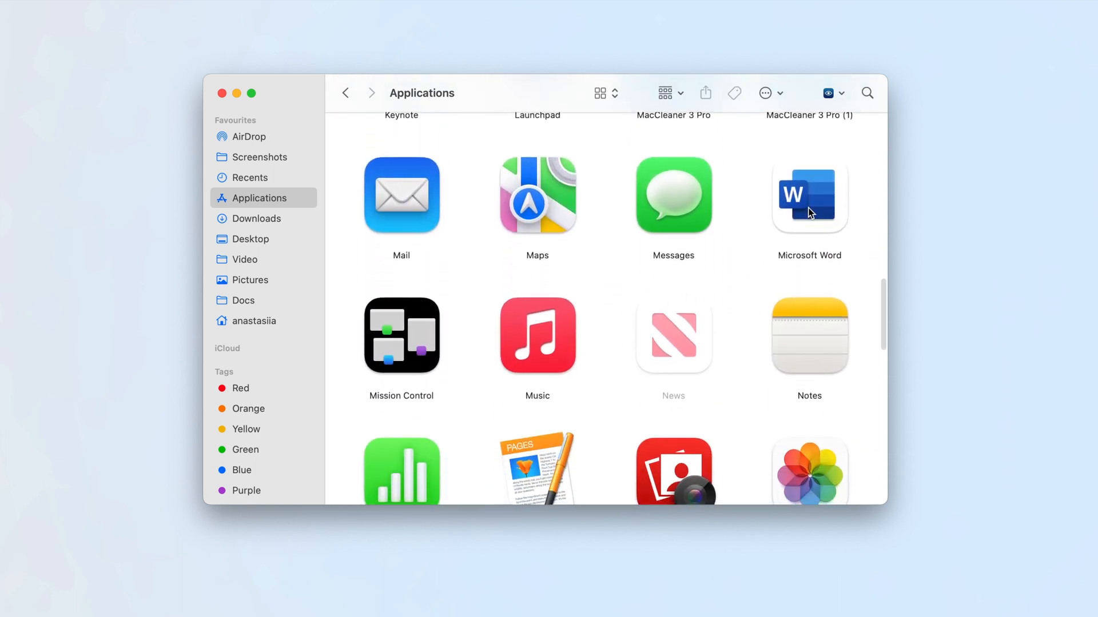
right_click(808, 196)
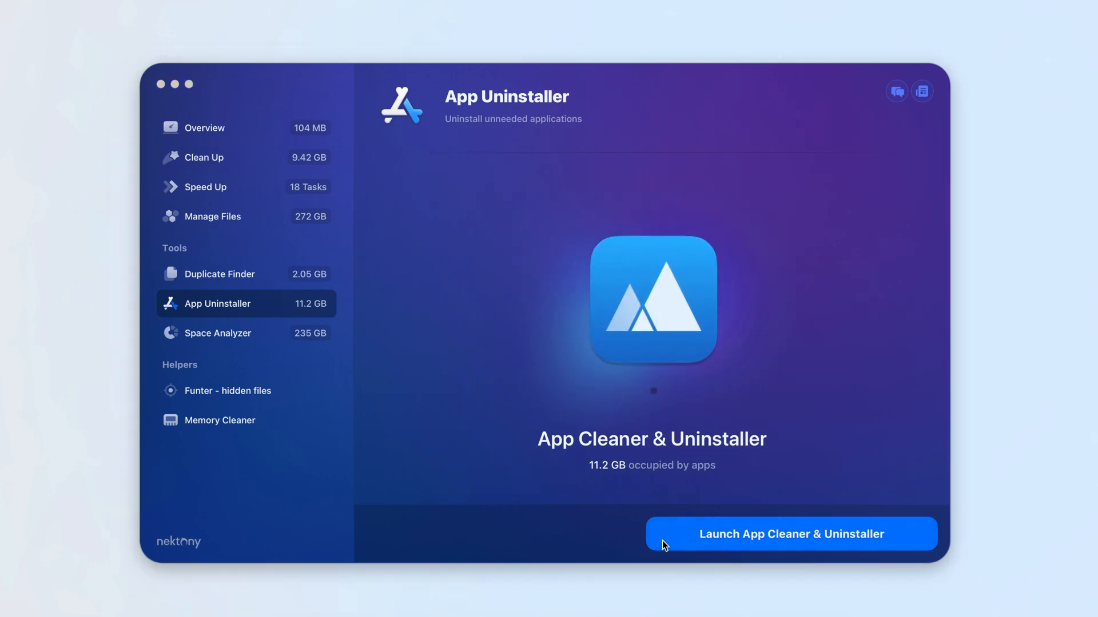
Launch App Cleaner & Uninstaller and show the installed applications list
left_click(790, 534)
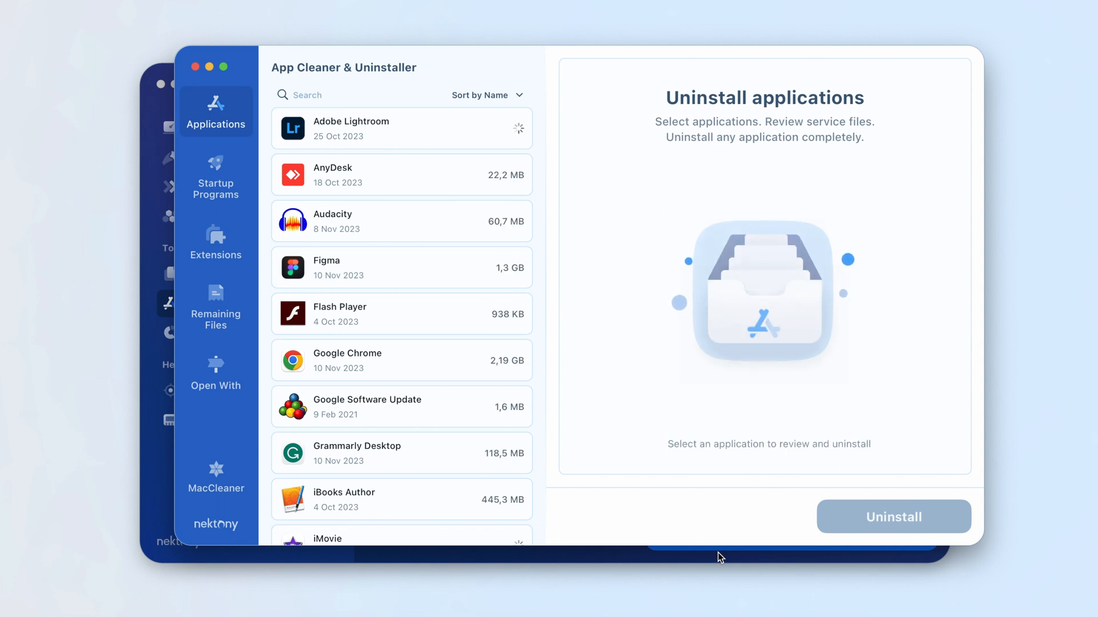
left_click(402, 174)
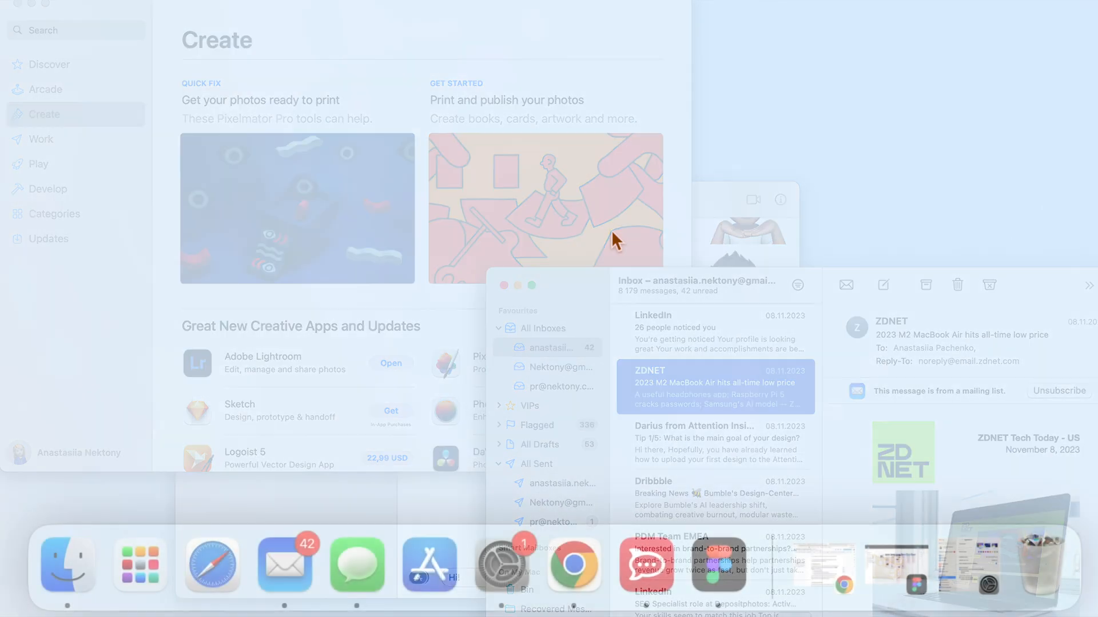
Bring up System Settings and switch from Appearance to the General section
left_click(497, 566)
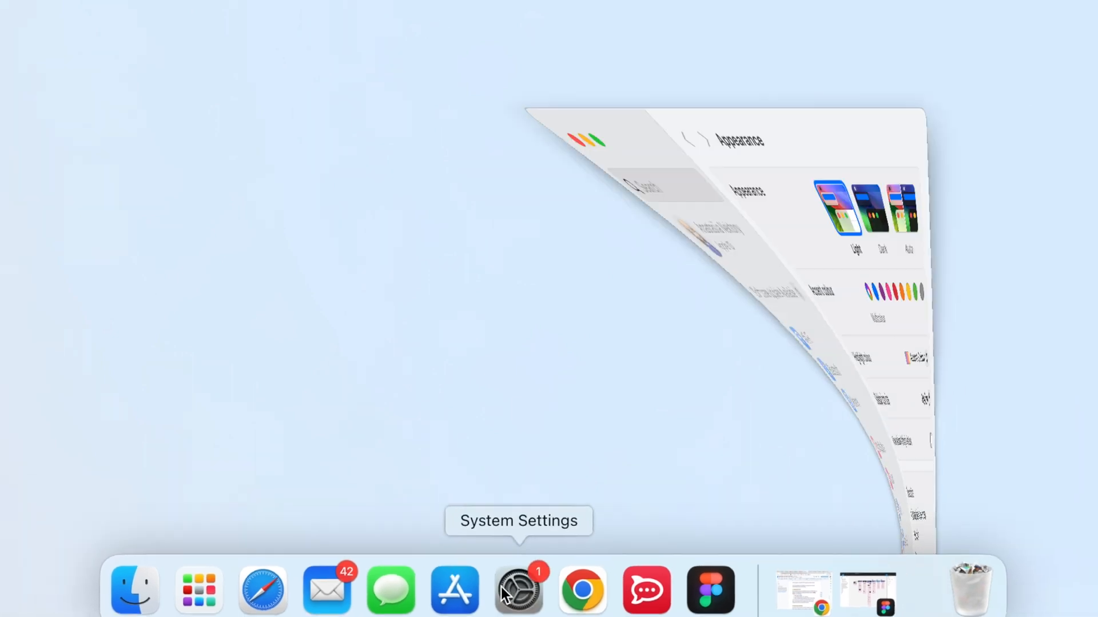
left_click(517, 590)
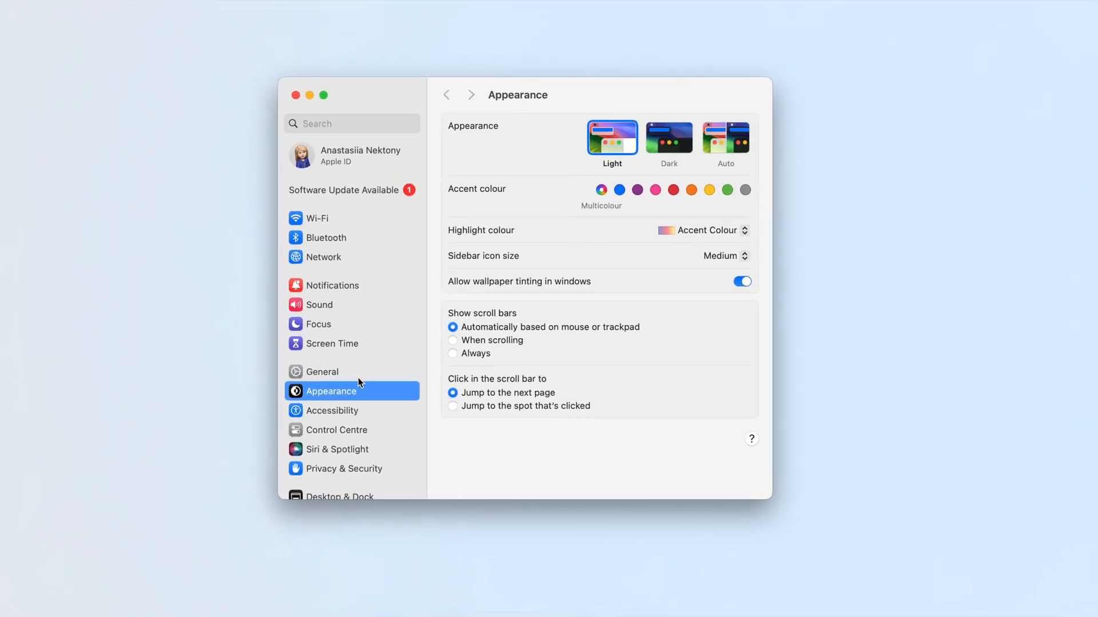
left_click(322, 372)
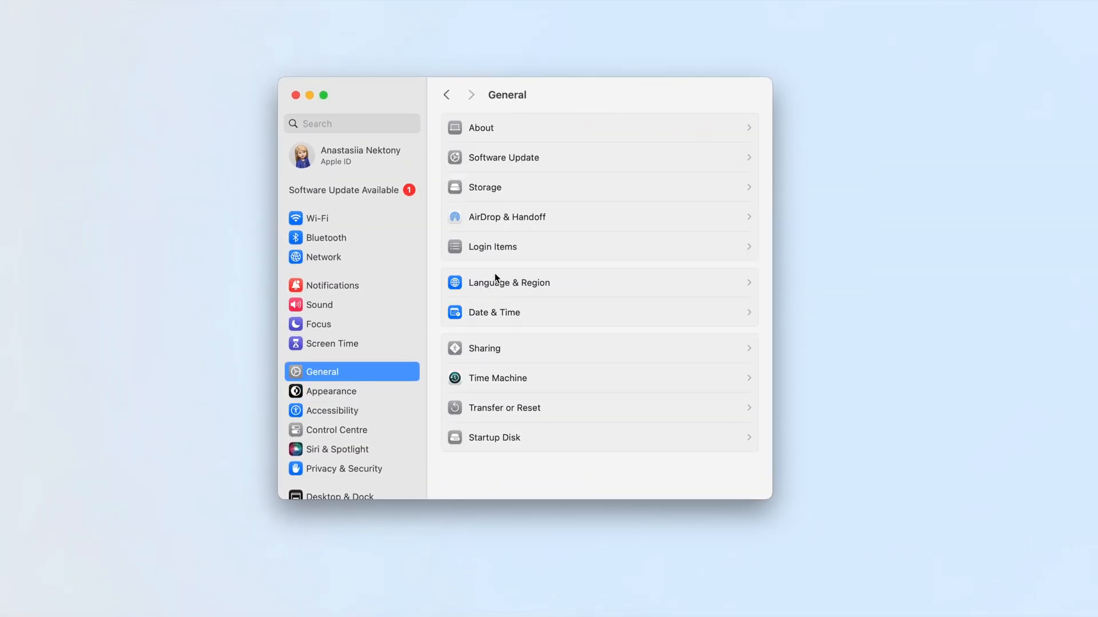
left_click(492, 246)
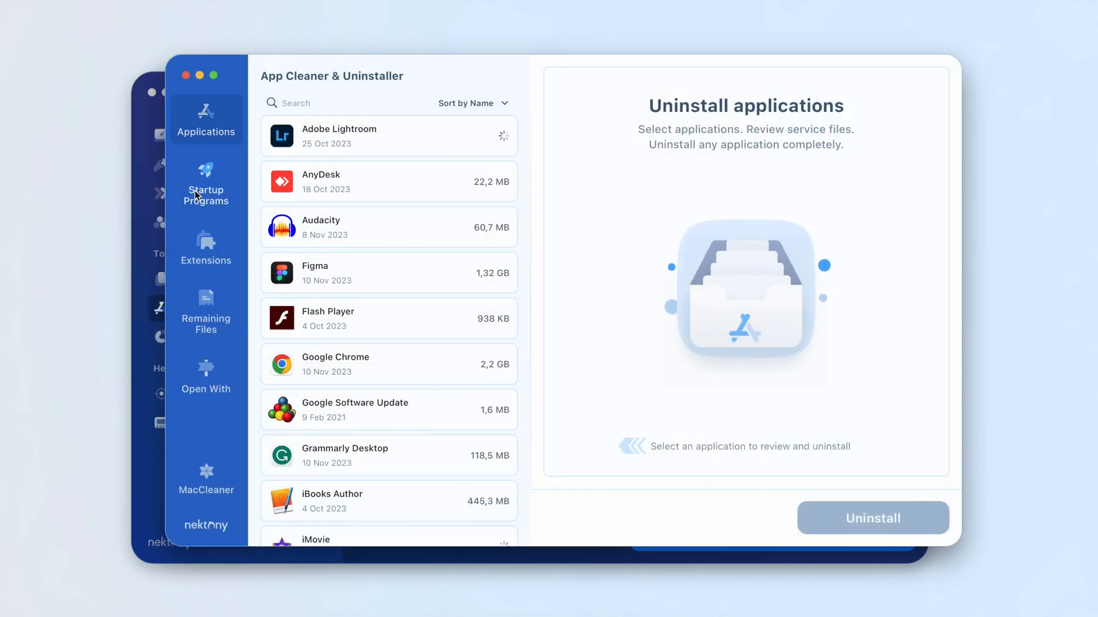
In Startup Programs, switch off Weather Widget so it no longer launches at login
left_click(206, 182)
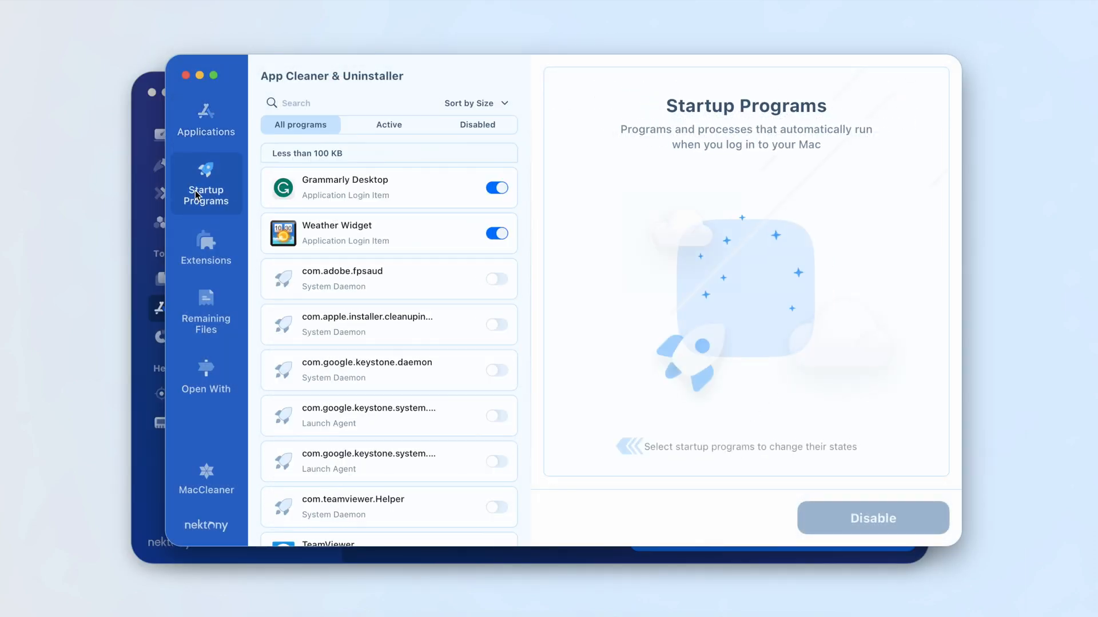
left_click(497, 233)
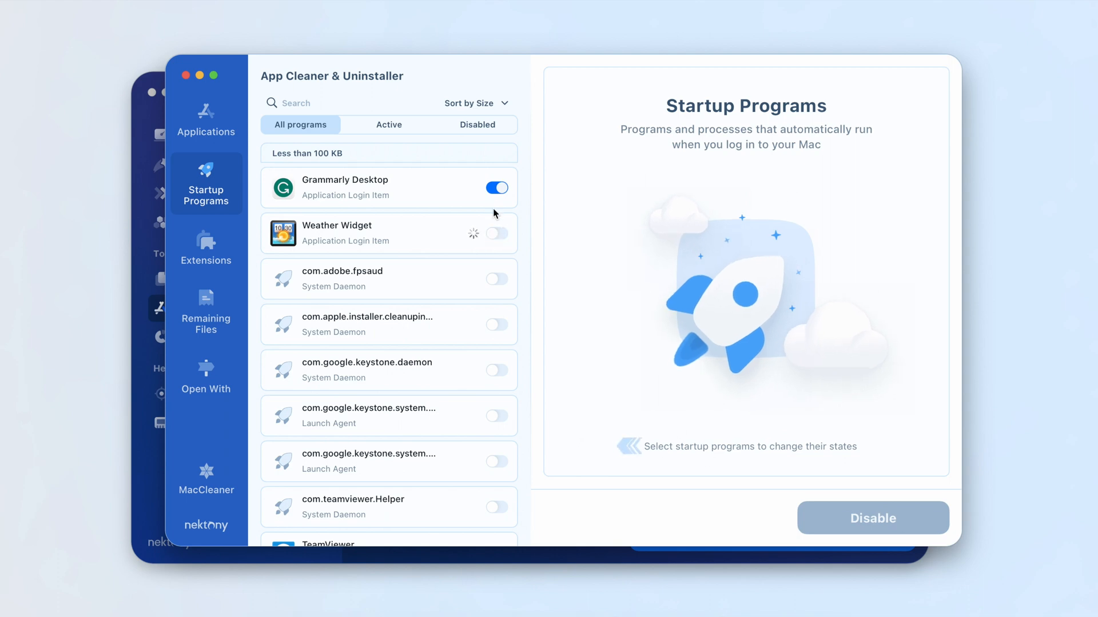
left_click(496, 188)
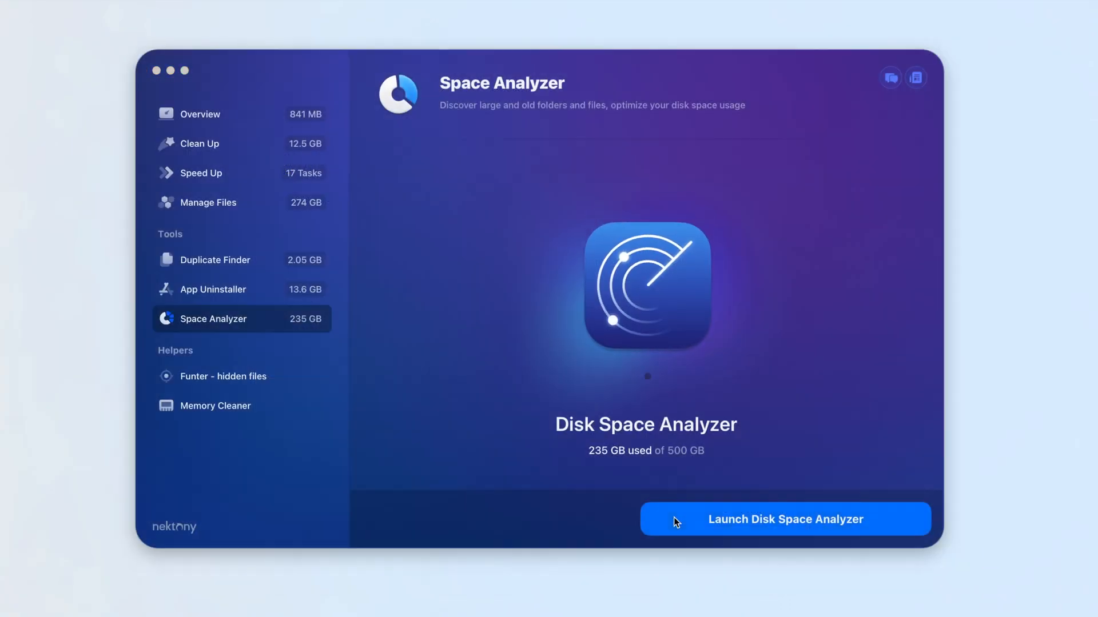
In Disk Space Analyzer's Biggest Files, check the 6.43 GB 'How to clean up a system storage.mov' for removal
left_click(785, 519)
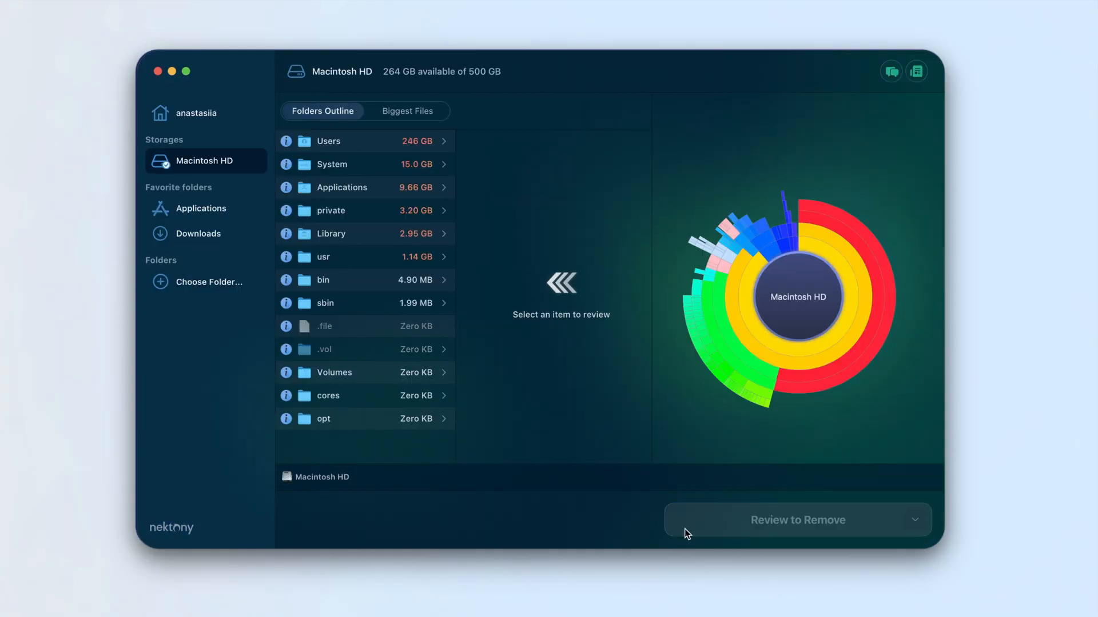
mouse_move(760, 369)
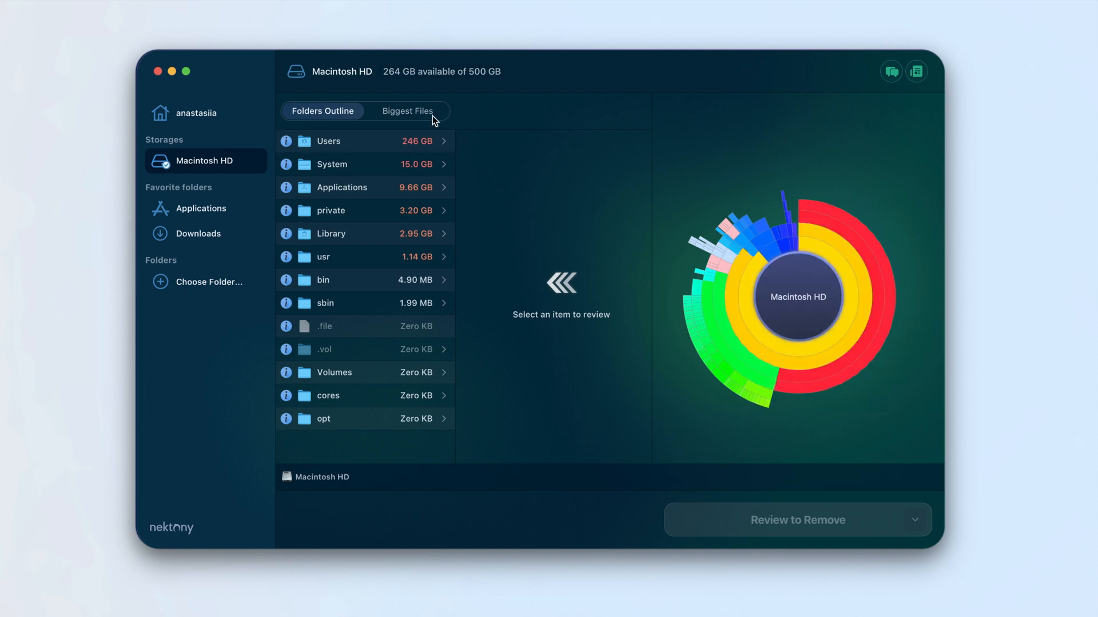
left_click(407, 111)
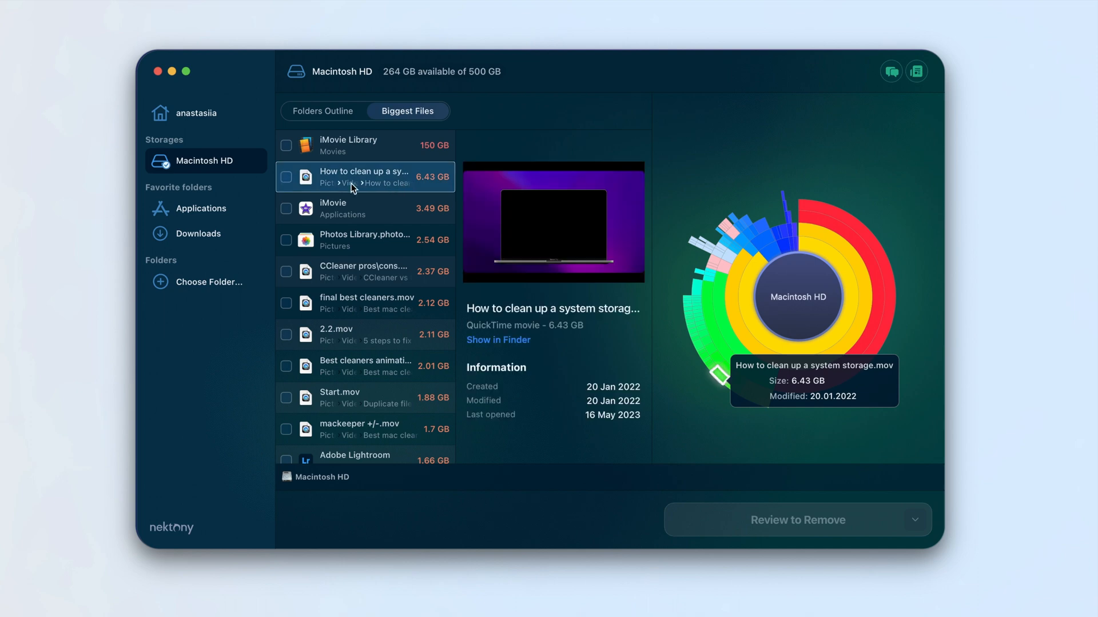
left_click(286, 176)
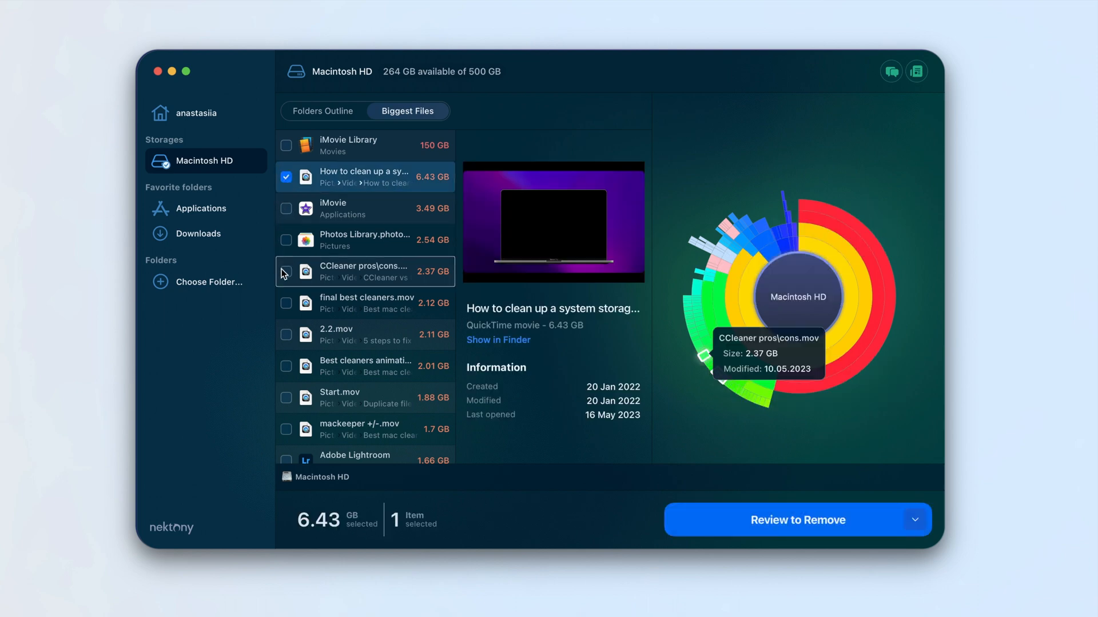